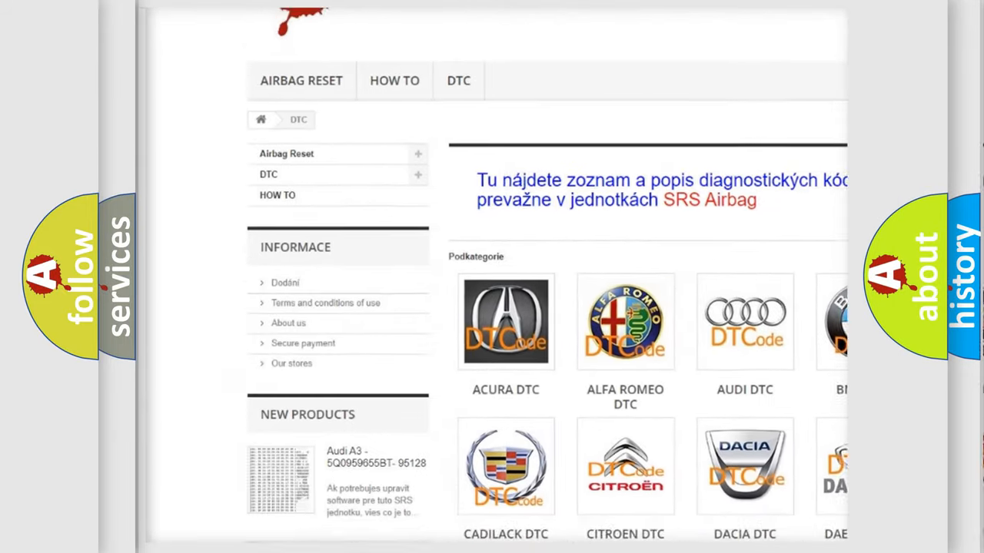
{"action": "scroll", "scroll_direction": "down", "scroll_amount": 3}
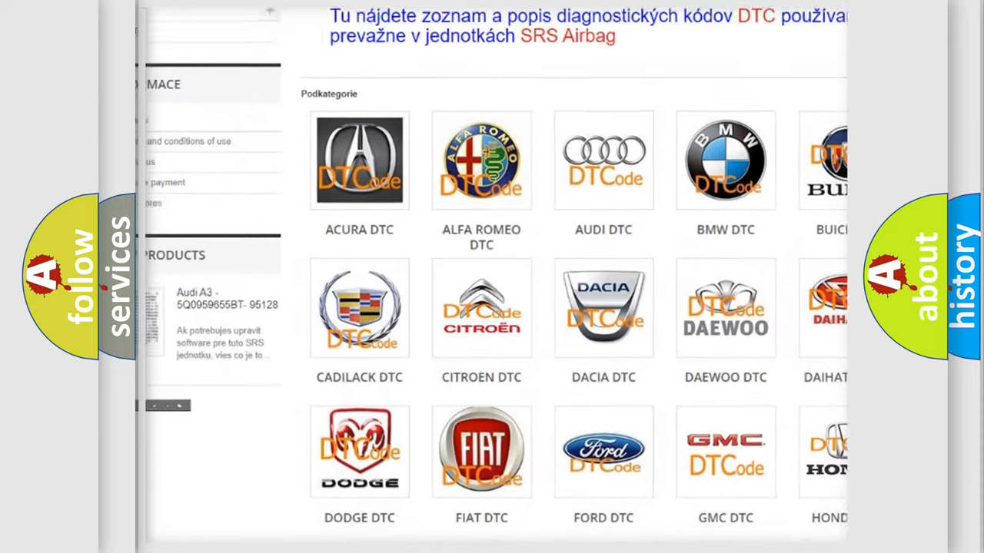
{"action": "scroll", "scroll_direction": "down", "scroll_amount": 3}
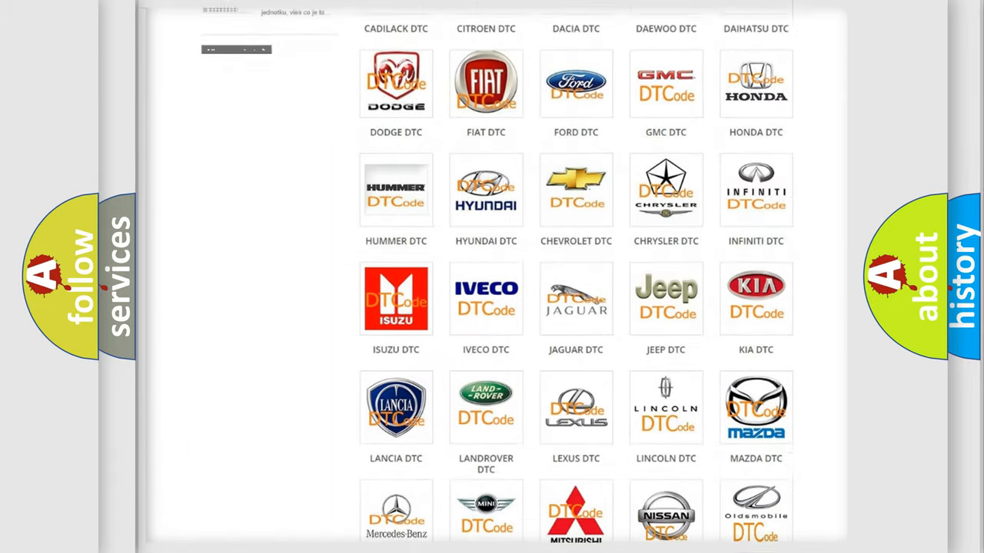
{"action": "scroll", "scroll_direction": "down", "scroll_amount": 3}
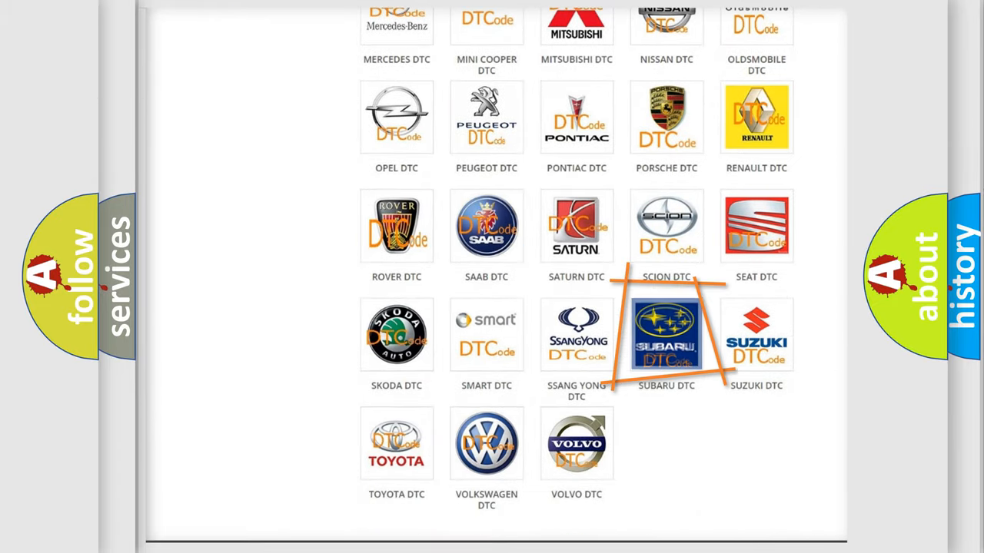